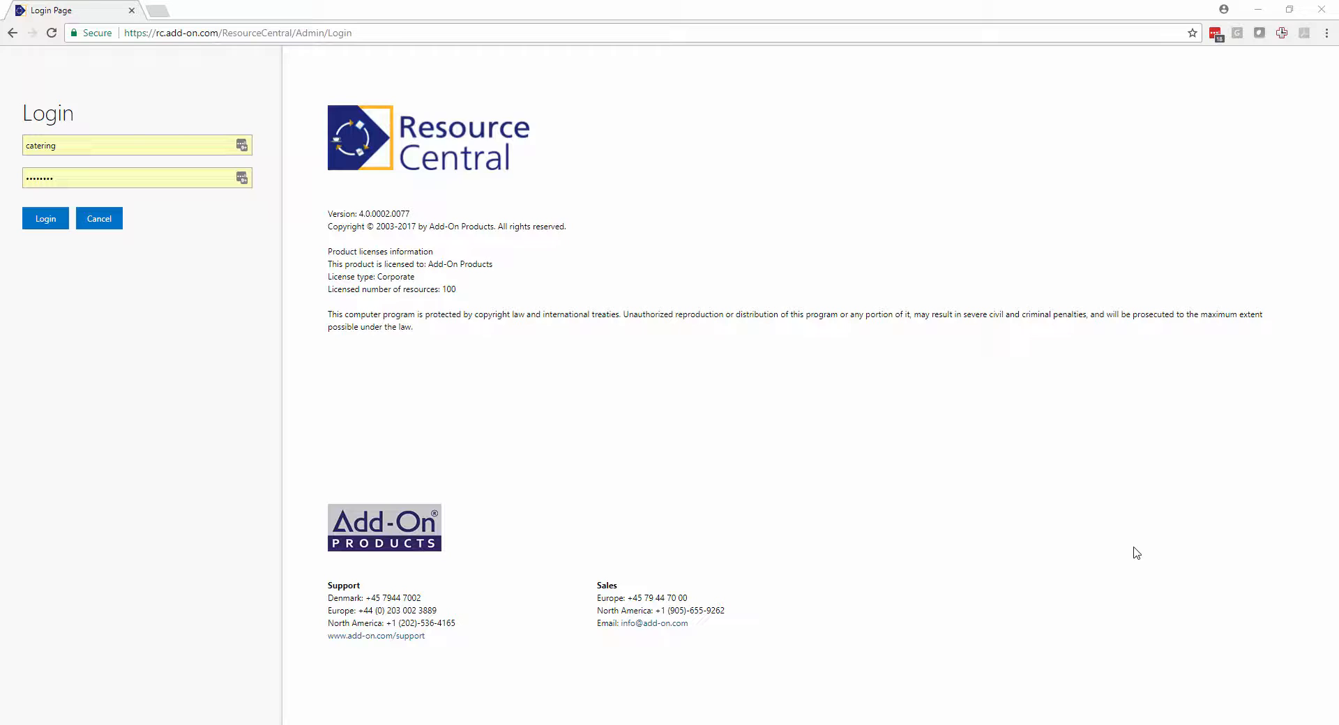
Step: Sign in with the catering credentials to reach the home dashboard
{"action": "left_click", "coordinate": [45, 219]}
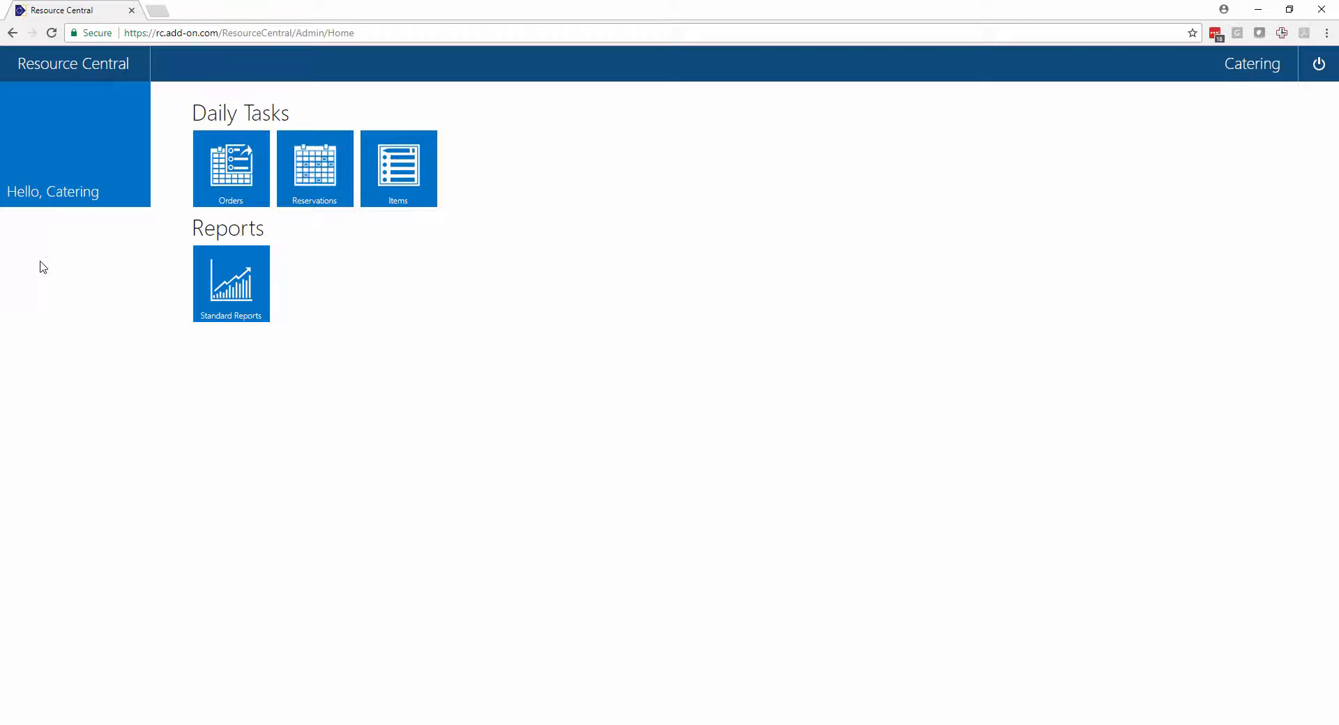
Step: Open the Cantina standard report to show its conditions for 30-08-2017
{"action": "left_click", "coordinate": [231, 283]}
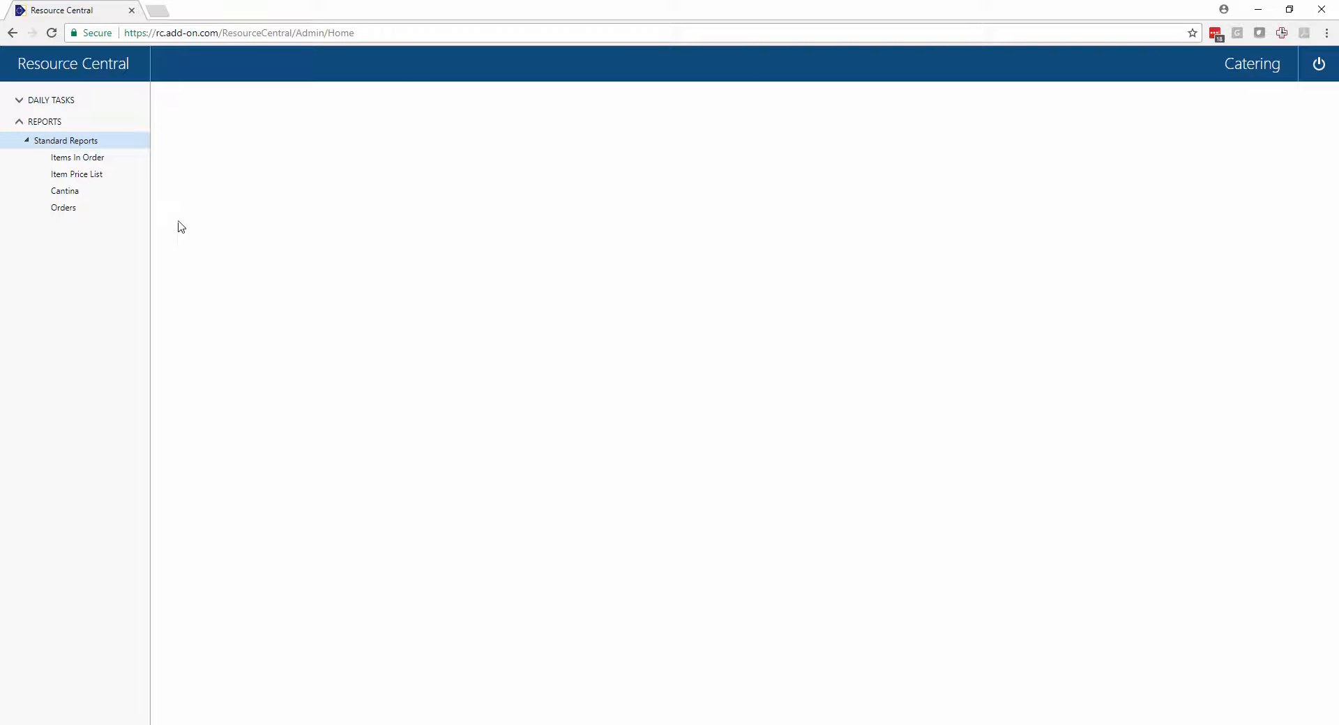
{"action": "mouse_move", "coordinate": [132, 228]}
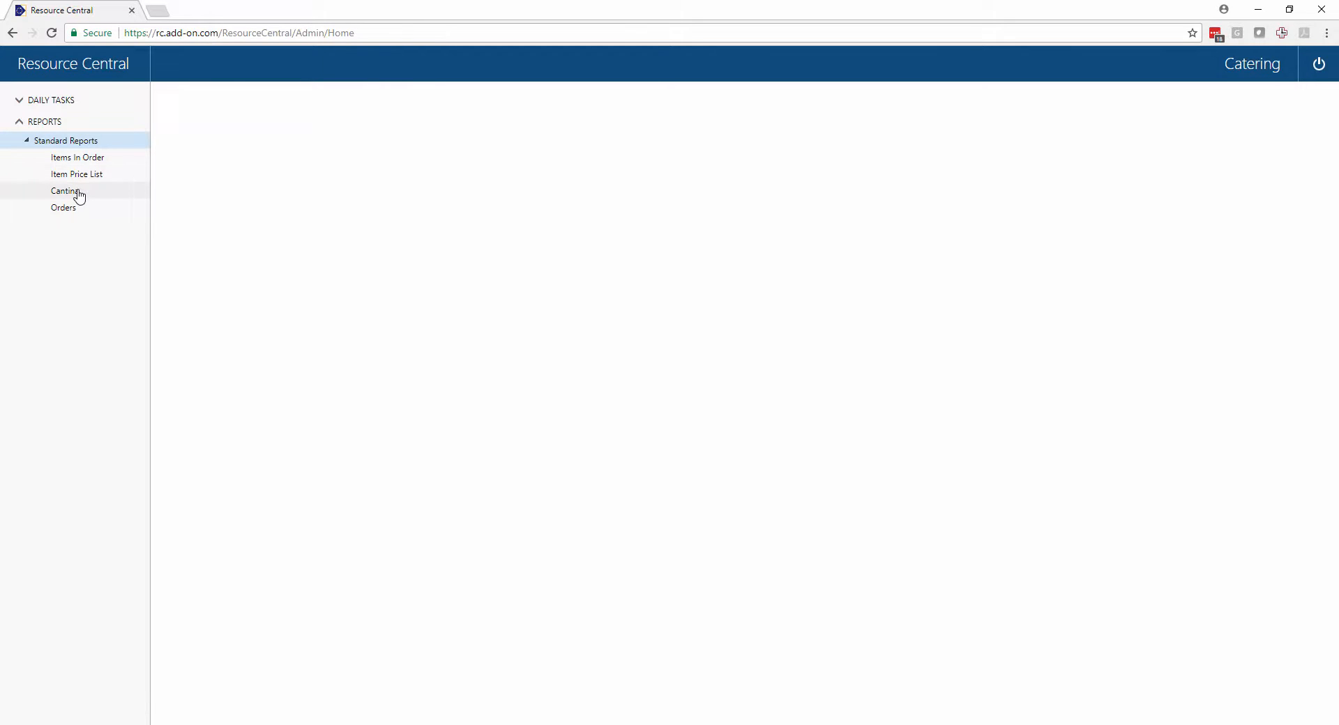
{"action": "left_click", "coordinate": [65, 191]}
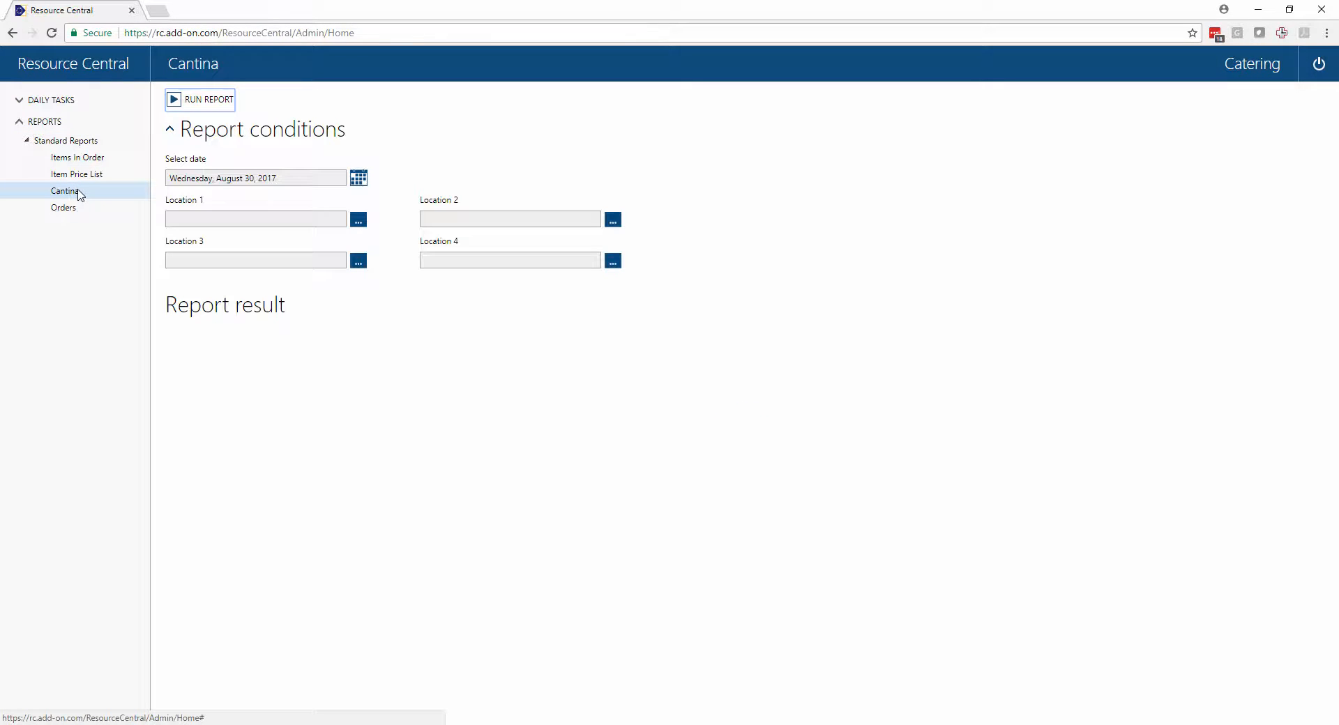
{"action": "mouse_move", "coordinate": [310, 129]}
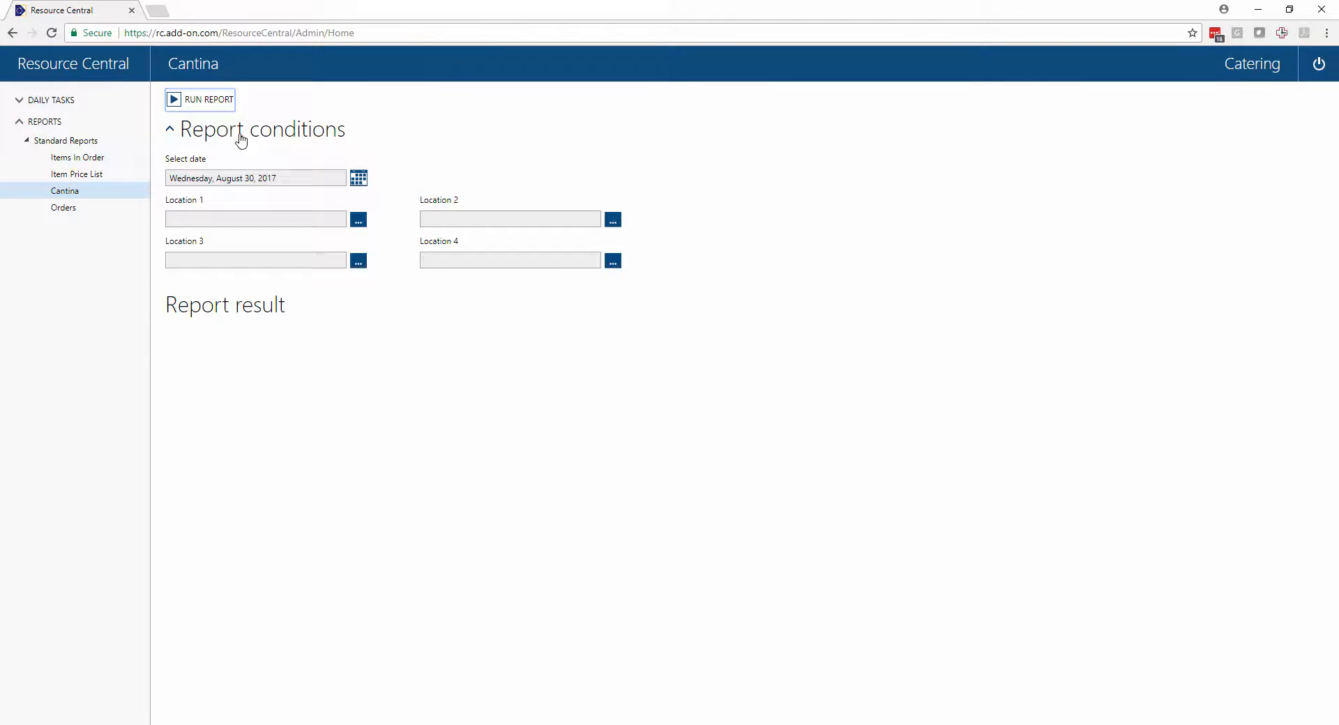
Step: Run the Cantina Delivery Report for 30-08-2017, review it, and return to the home dashboard
{"action": "left_click", "coordinate": [208, 99]}
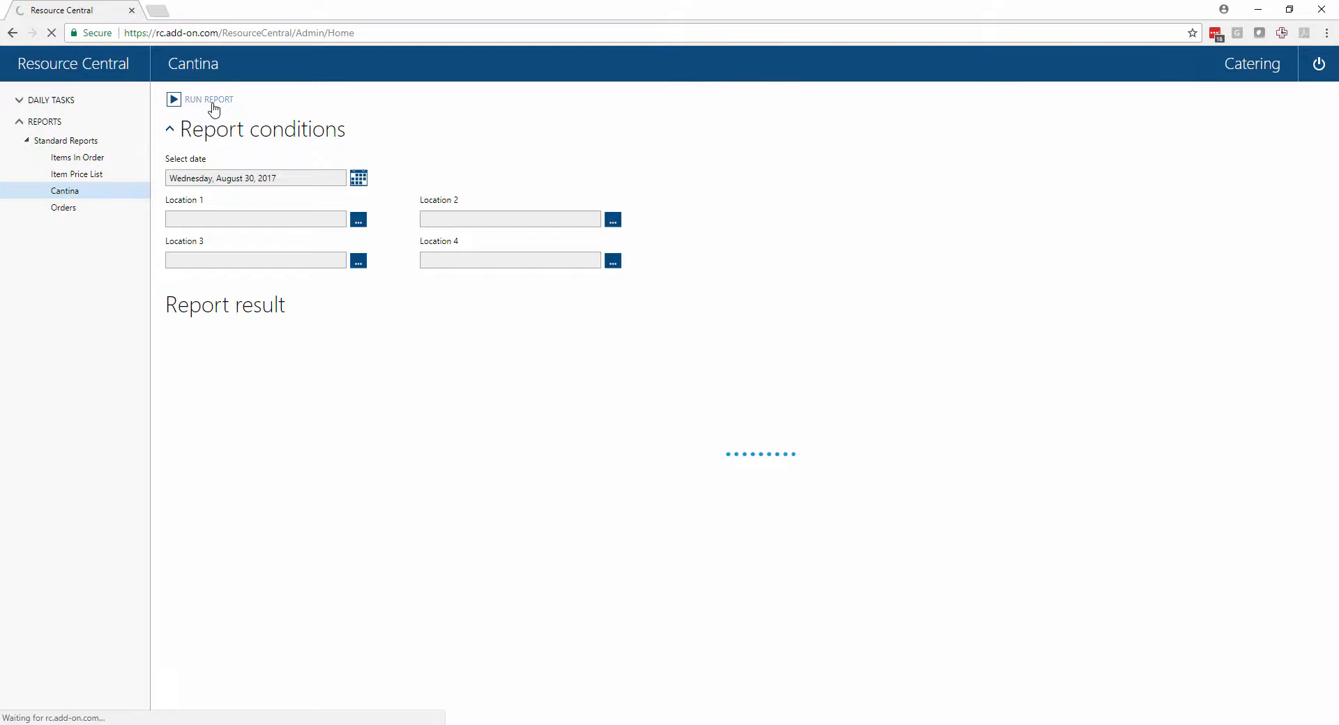
{"action": "left_click", "coordinate": [208, 99]}
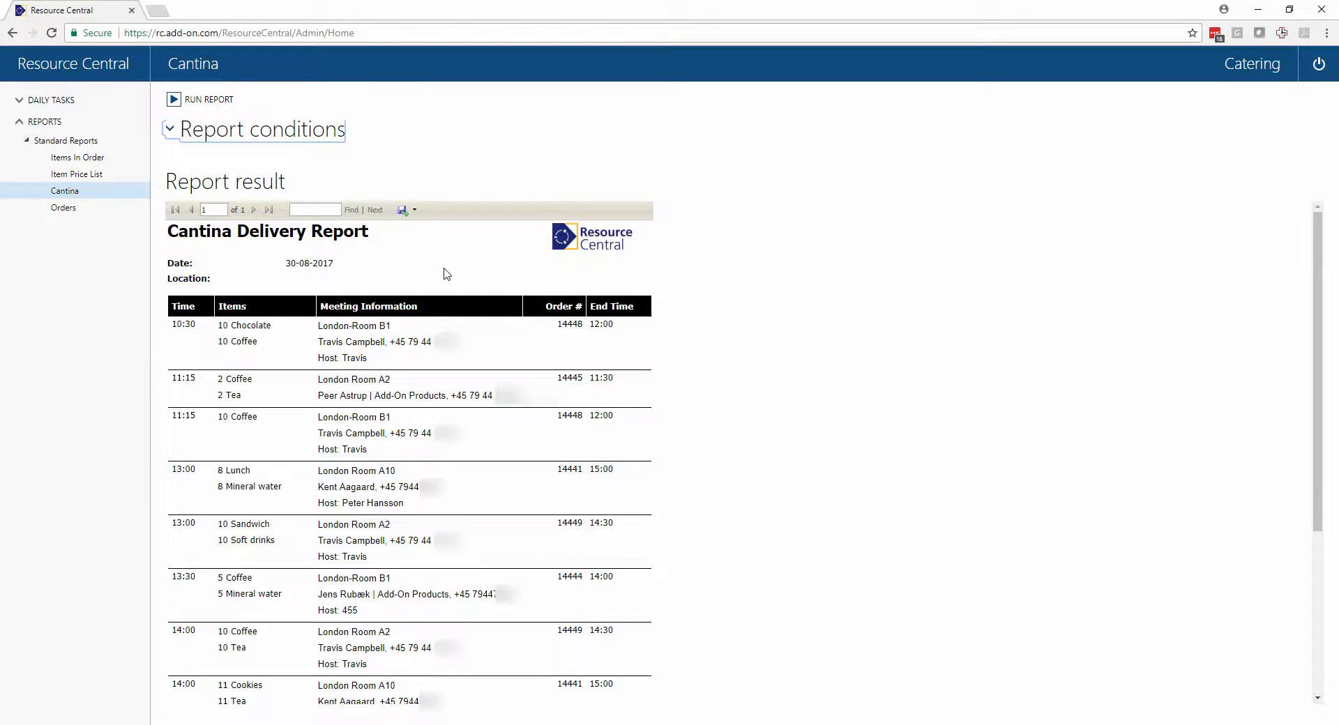
{"action": "mouse_move", "coordinate": [224, 325]}
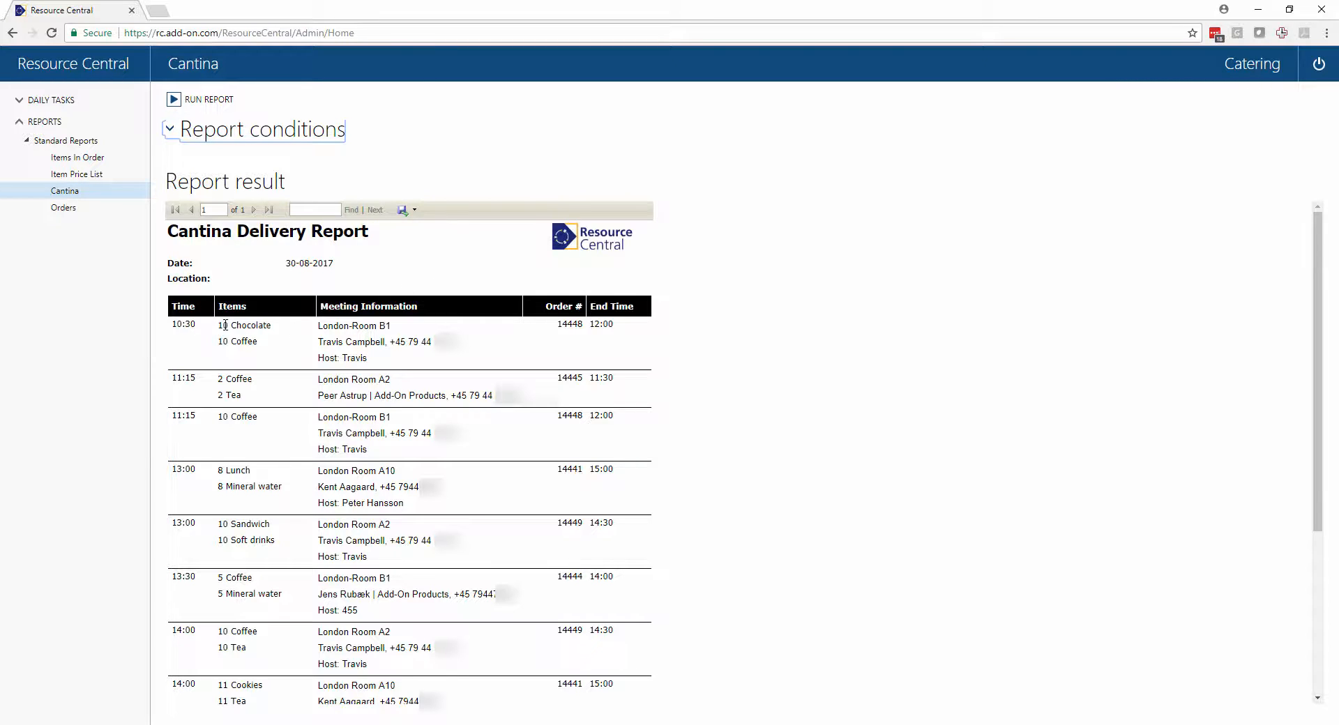
{"action": "double_click", "coordinate": [183, 325]}
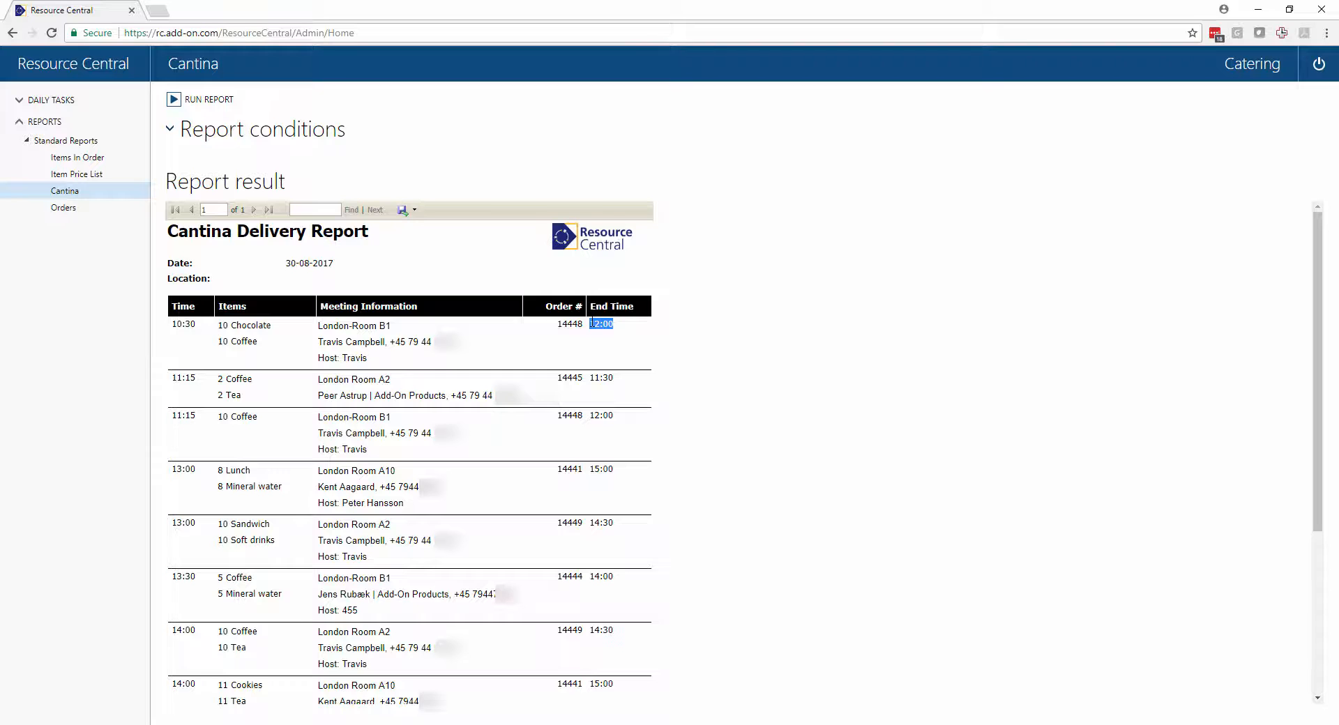
{"action": "left_click", "coordinate": [72, 63]}
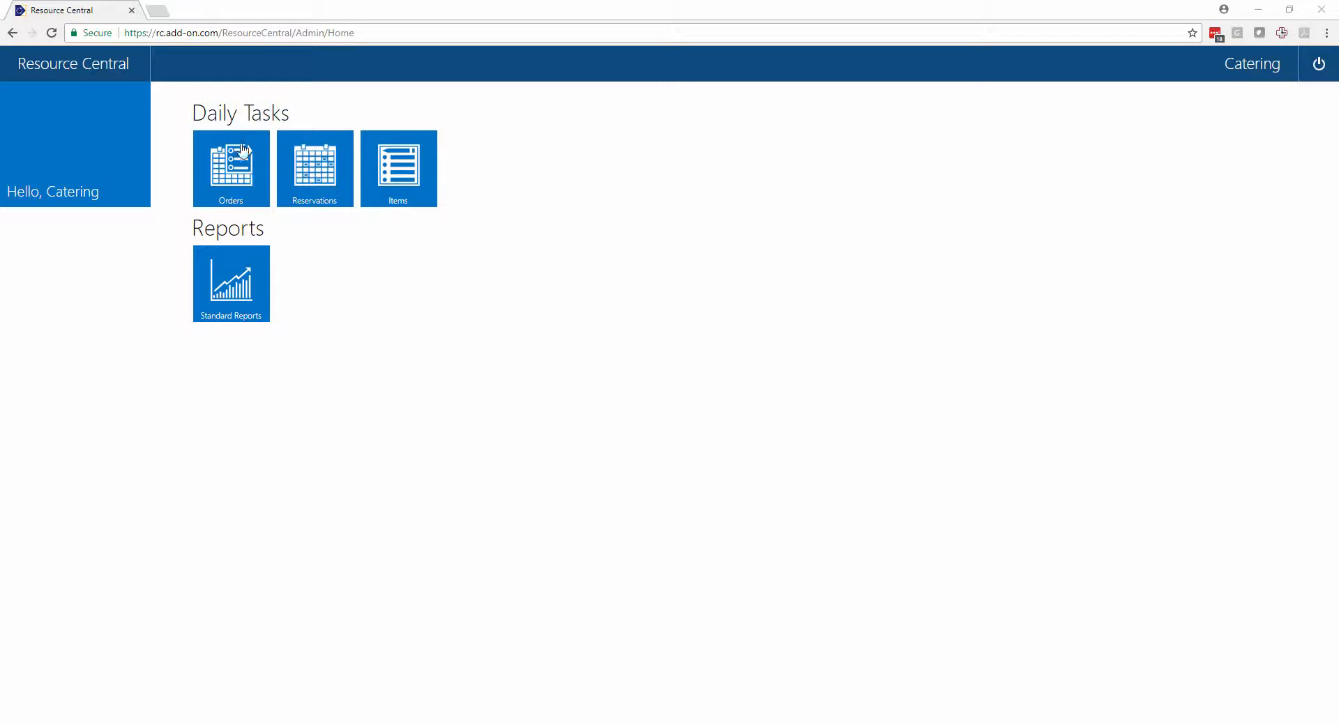
Step: Browse the orders list, peek at order 14448's lines, and open order 14441 for editing
{"action": "left_click", "coordinate": [230, 168]}
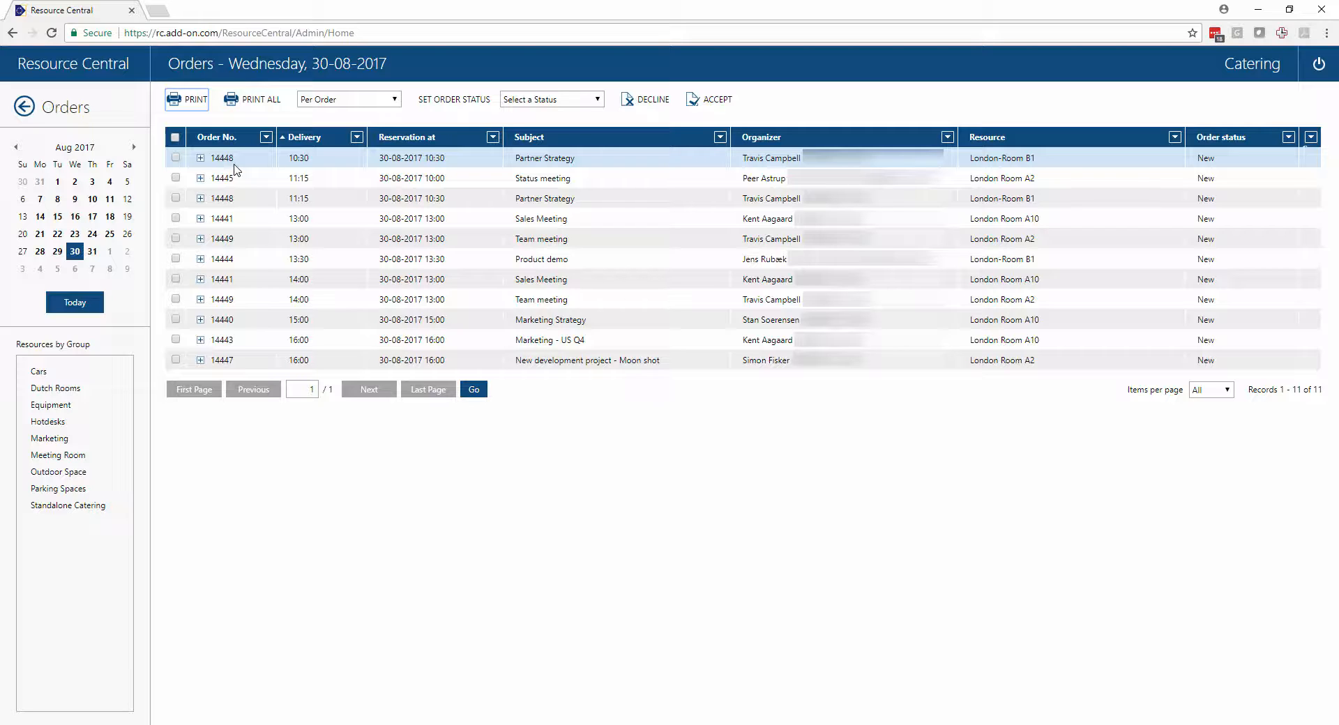
{"action": "mouse_move", "coordinate": [261, 170]}
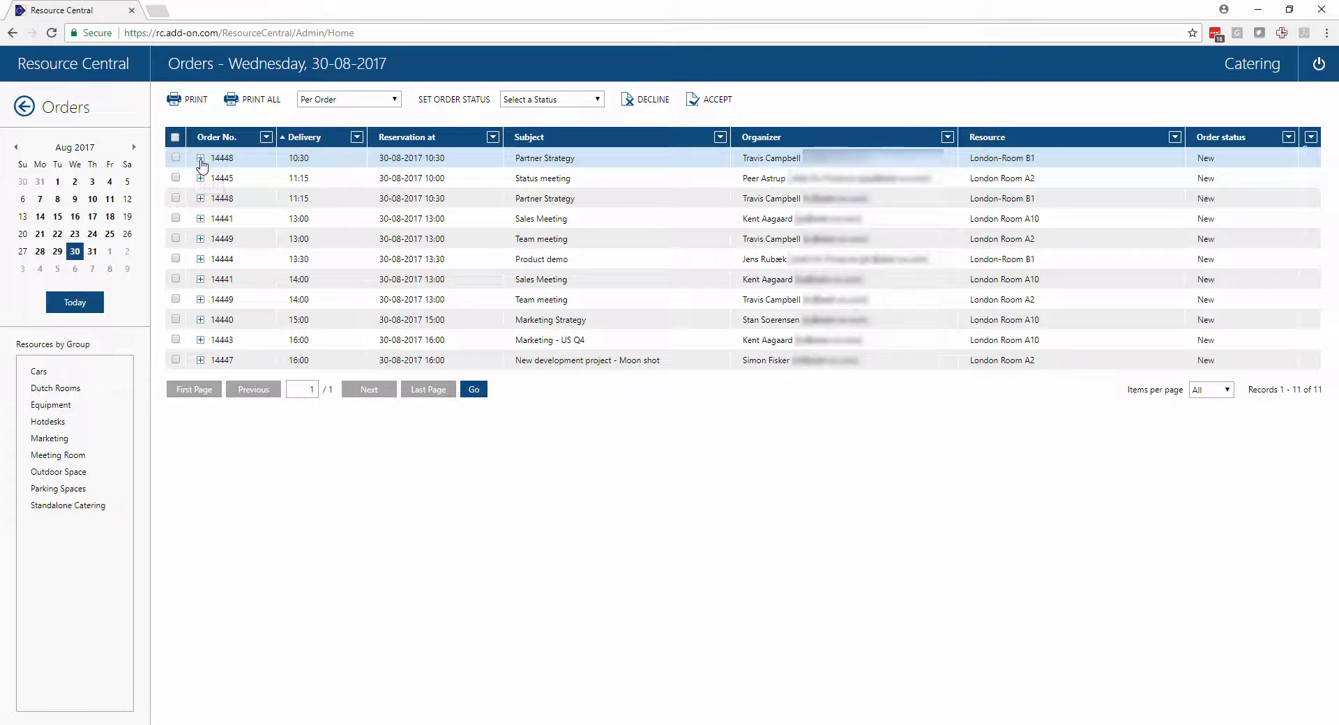
{"action": "left_click", "coordinate": [201, 158]}
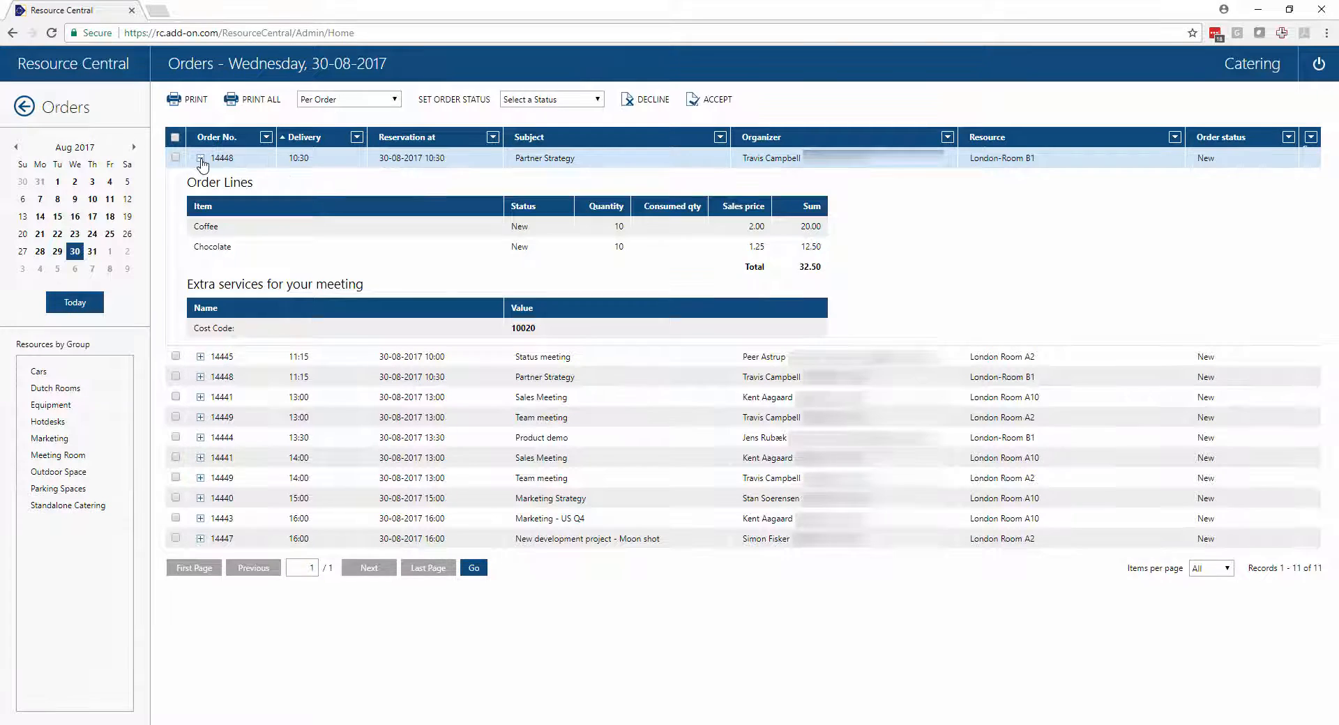
{"action": "left_click", "coordinate": [201, 158]}
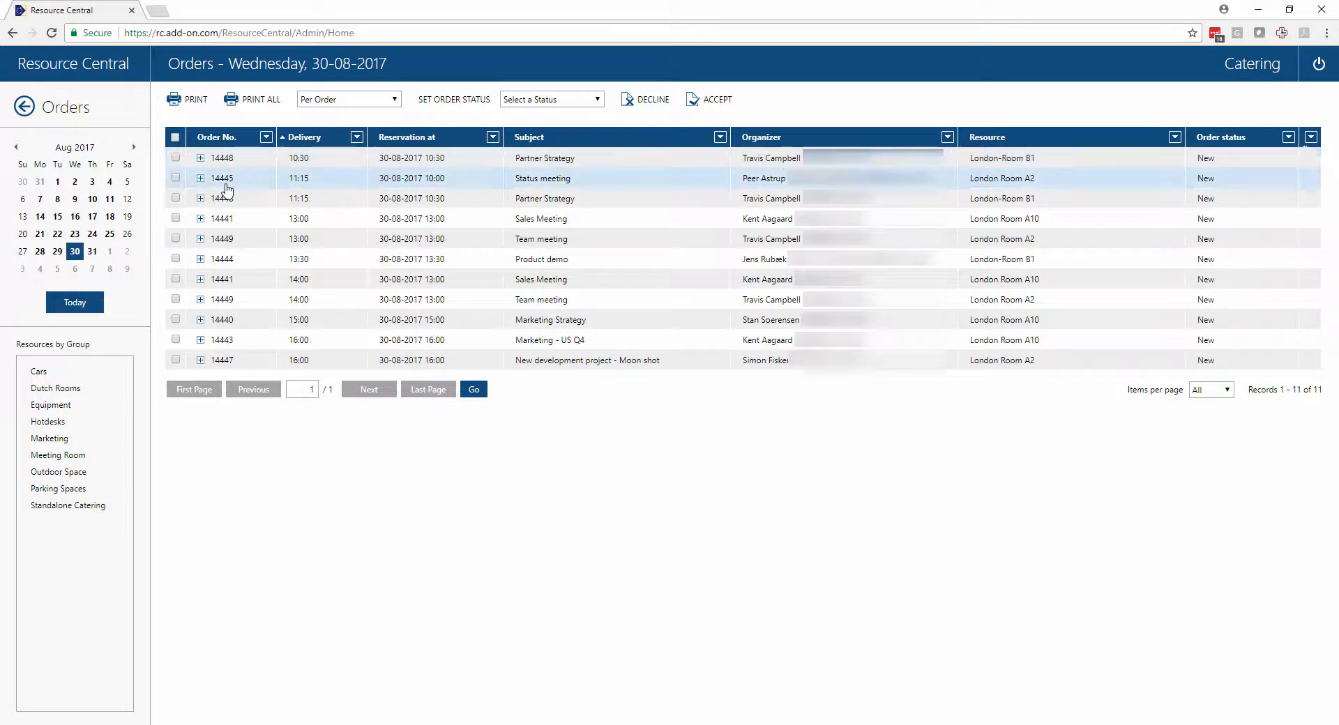
{"action": "left_click", "coordinate": [201, 219]}
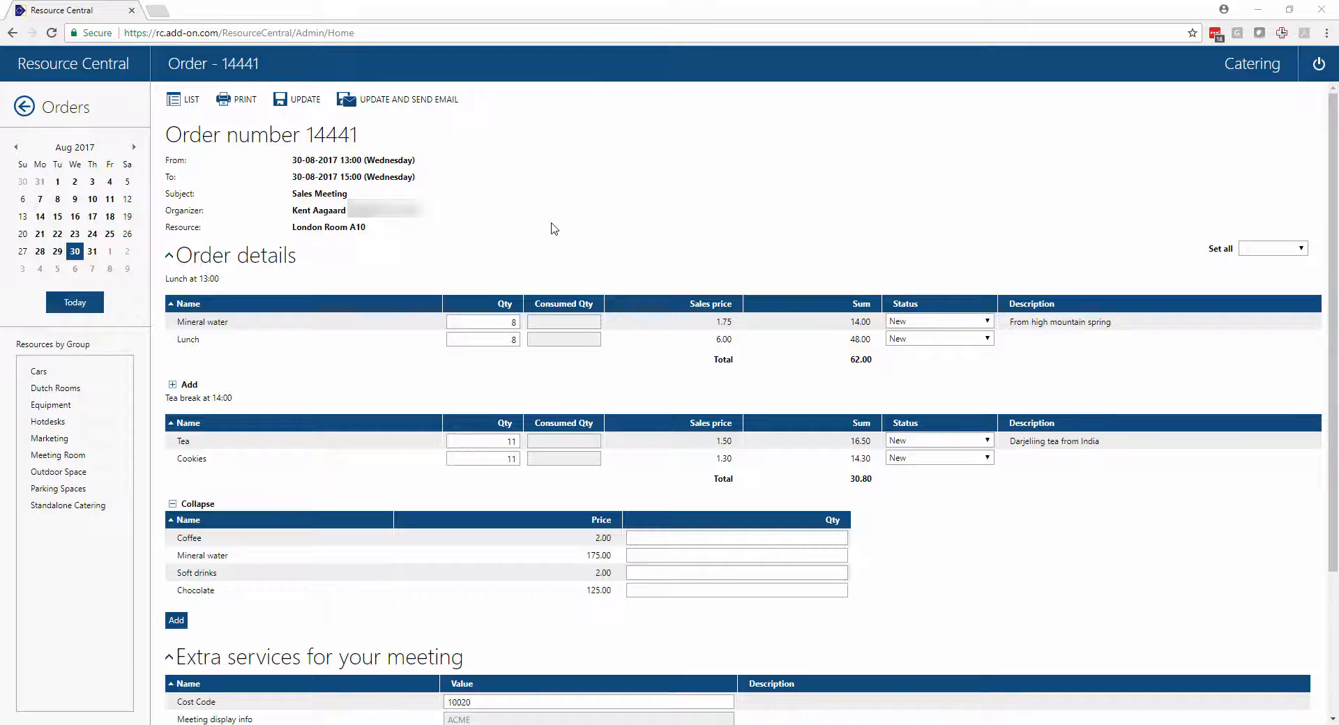
Step: Set lunch Mineral water quantity to 0 and add a Soft drinks line with quantity 8
{"action": "left_click", "coordinate": [482, 321]}
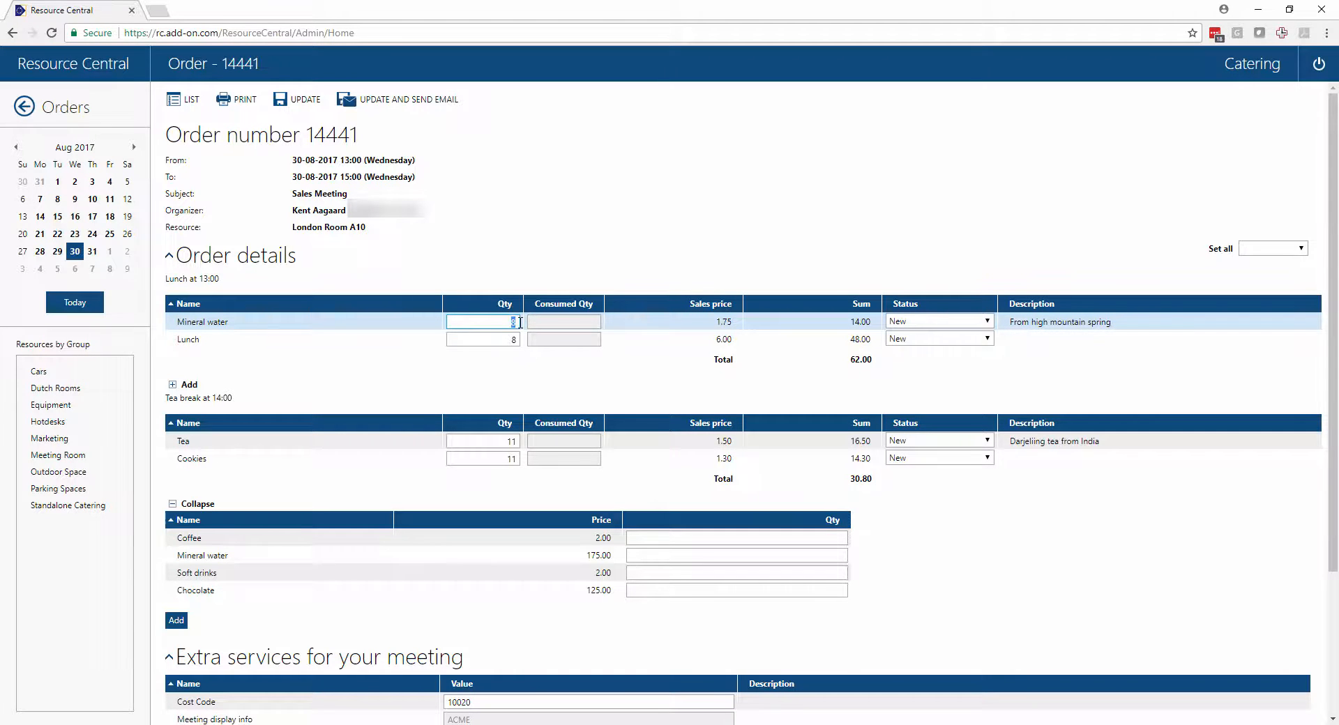
{"action": "type", "text": "0"}
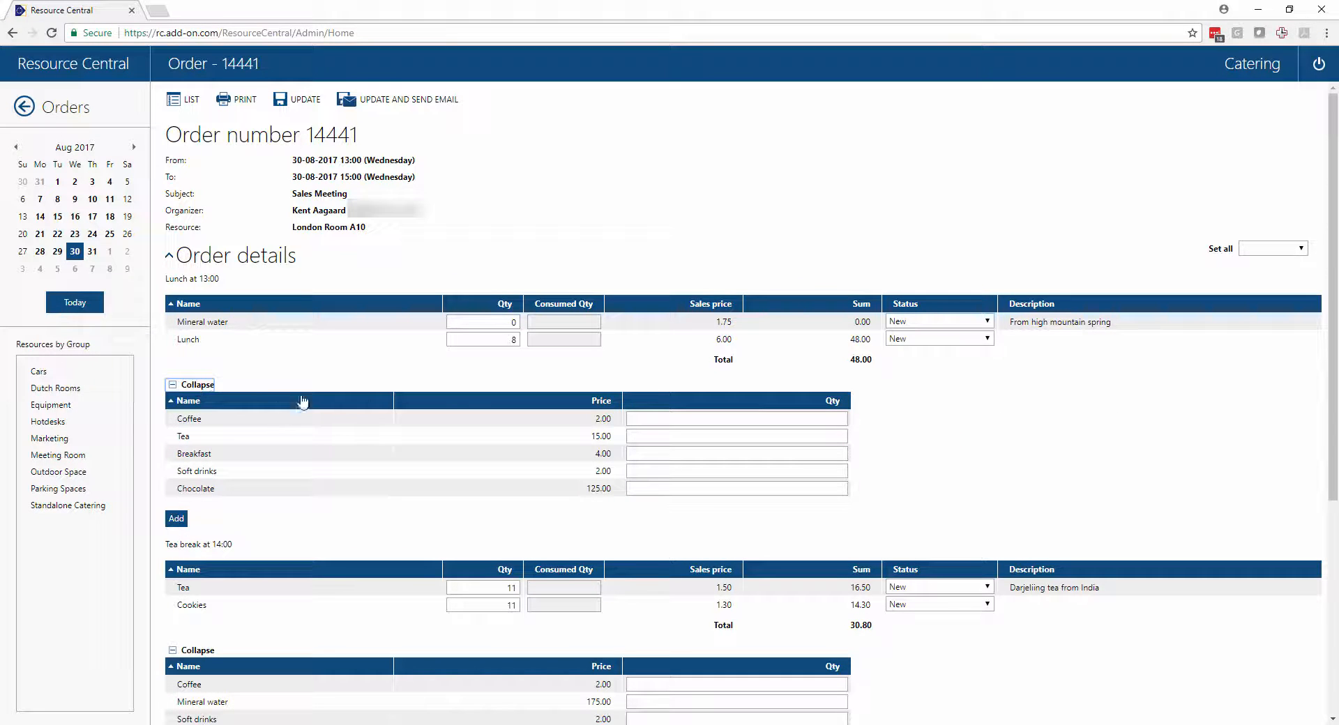
{"action": "left_click", "coordinate": [736, 470]}
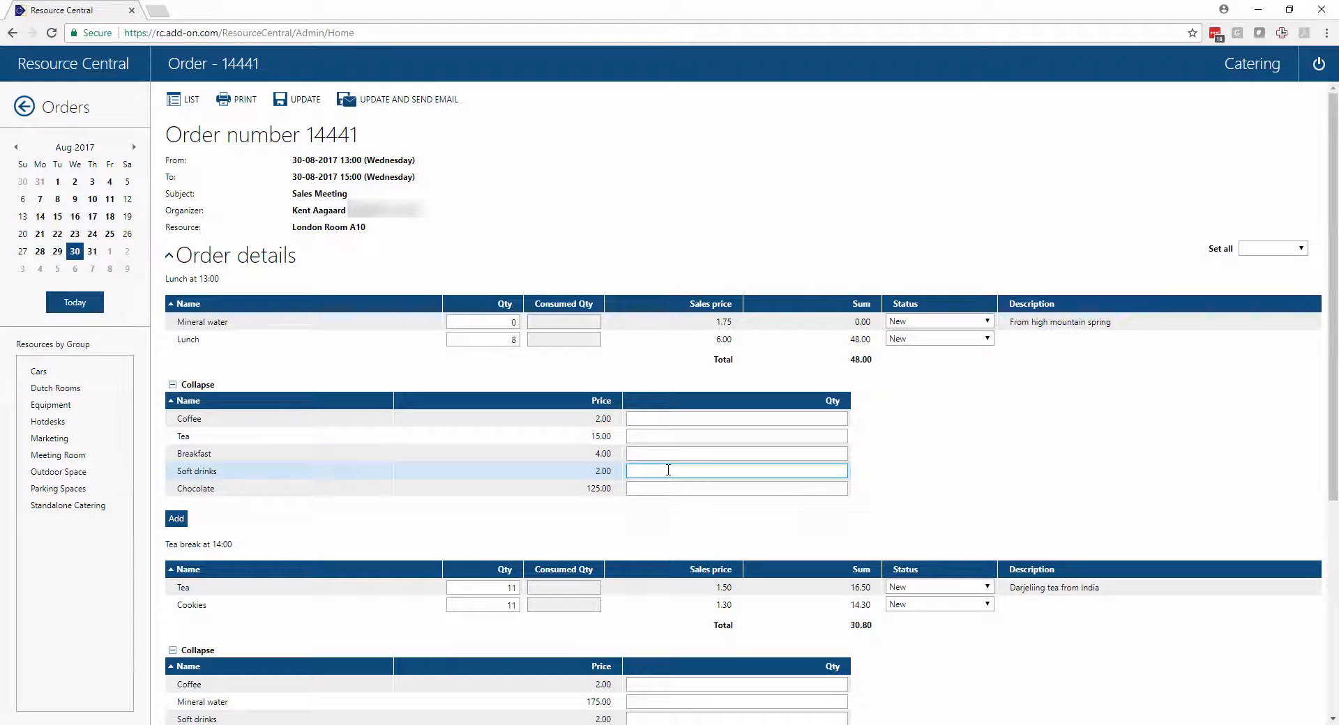
{"action": "type", "text": "8"}
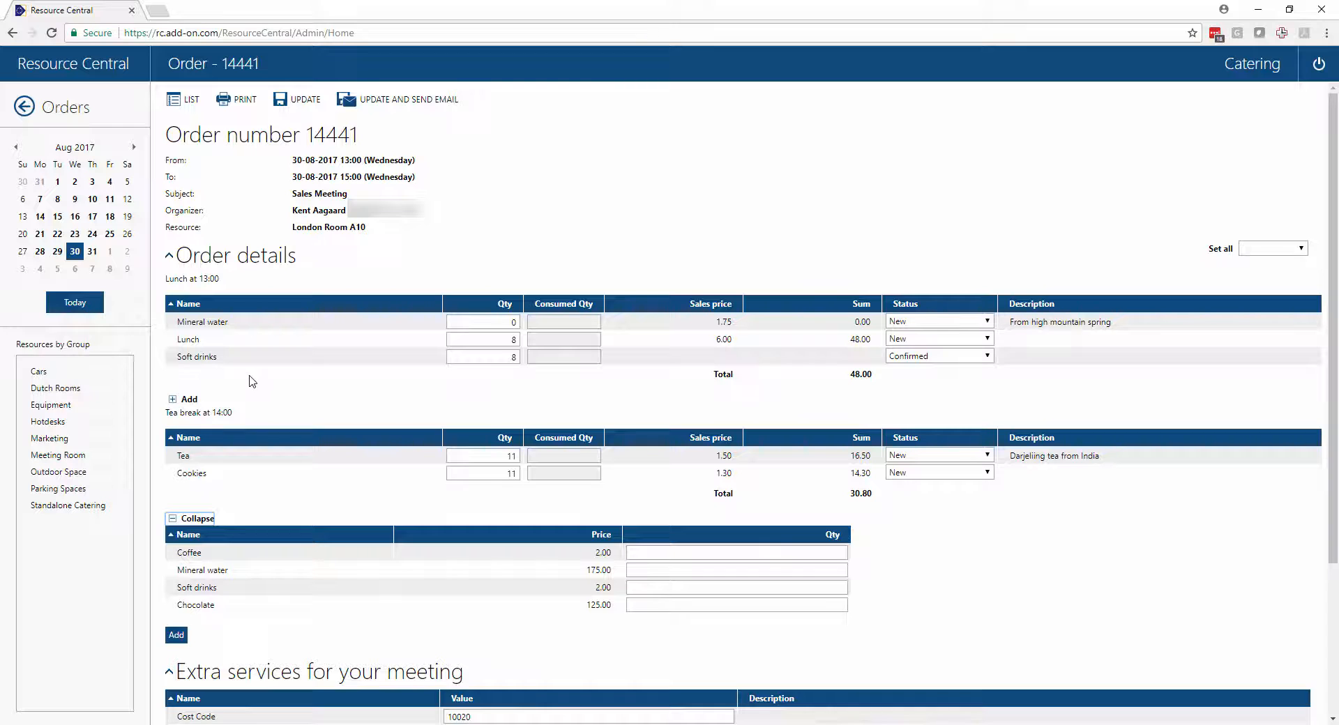
Step: Enter 'Sorry no water' in the order's Comment box
{"action": "scroll", "scroll_direction": "down", "scroll_amount": 3}
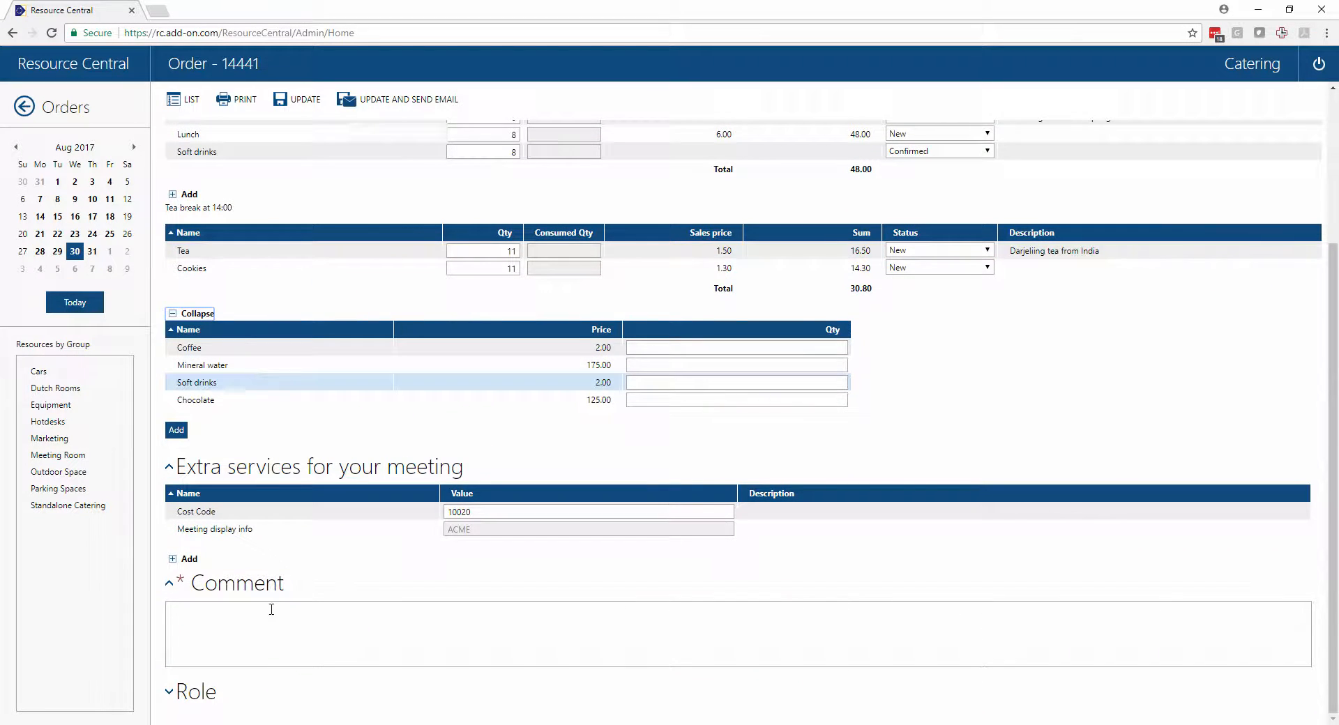
{"action": "type", "text": "s"}
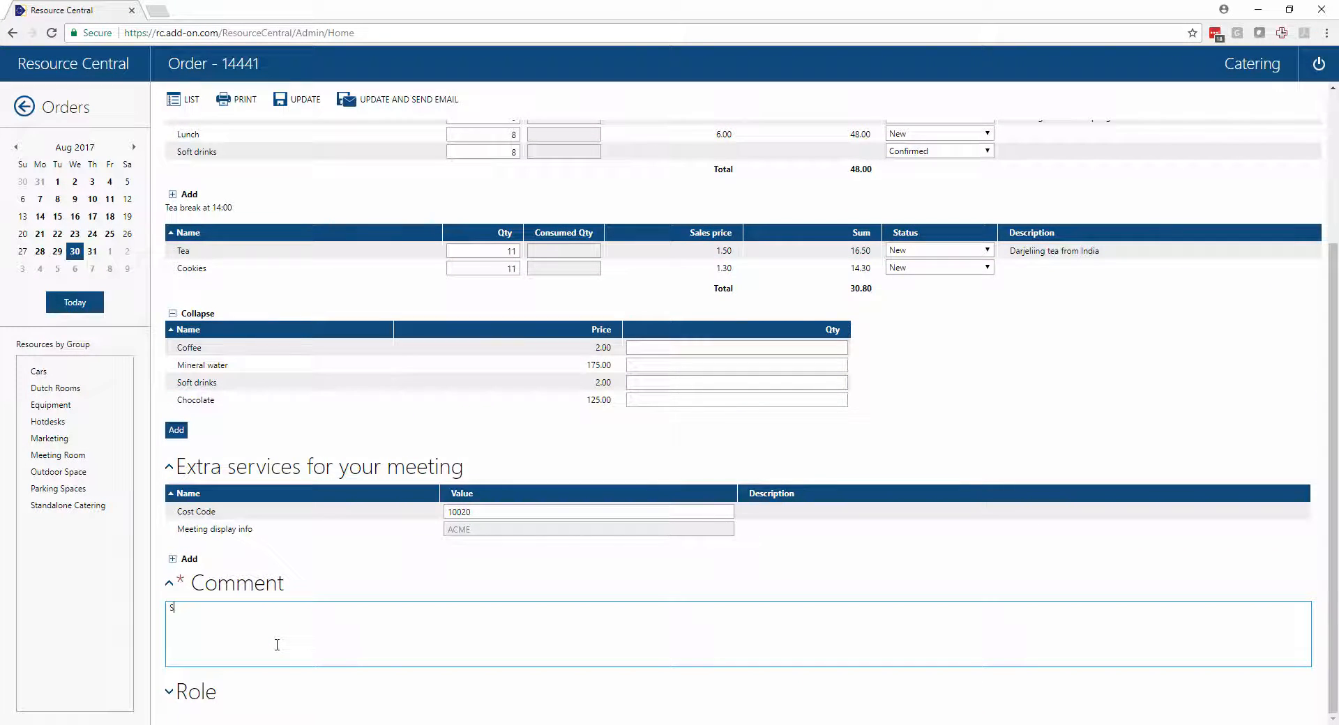
{"action": "type", "text": "orry no"}
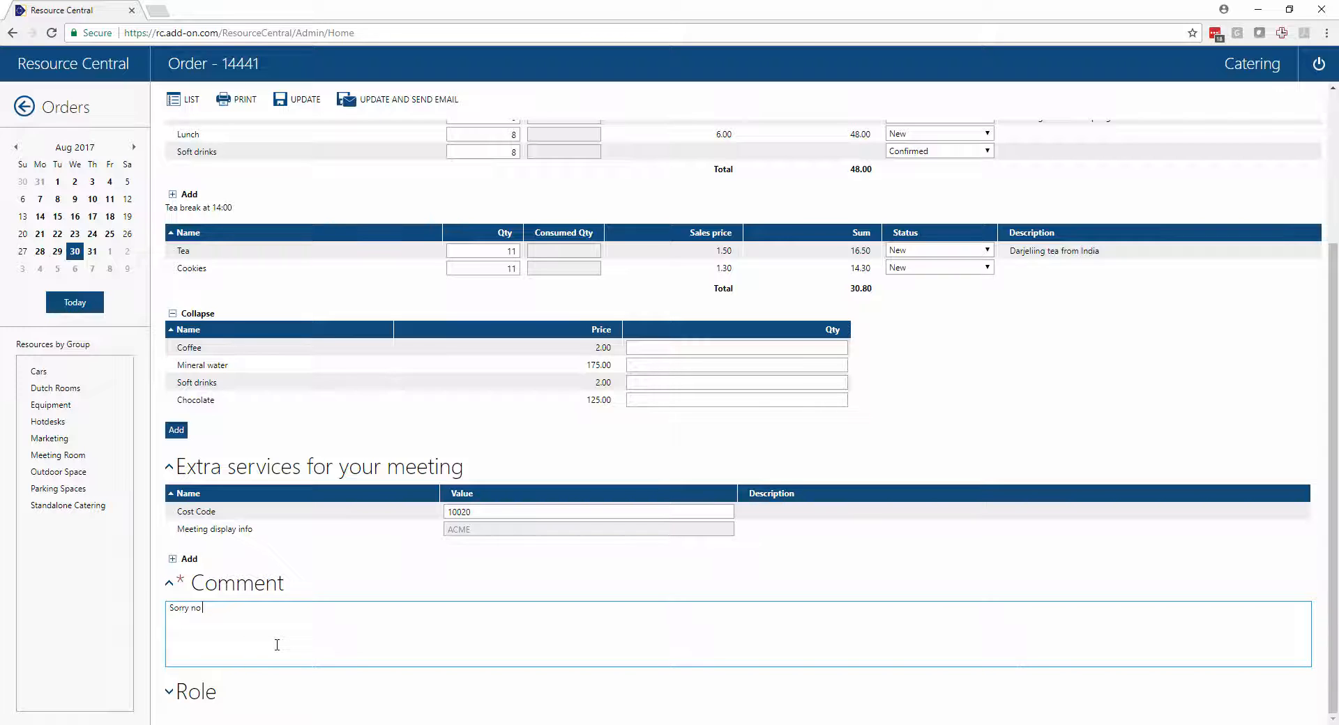
{"action": "type", "text": "water"}
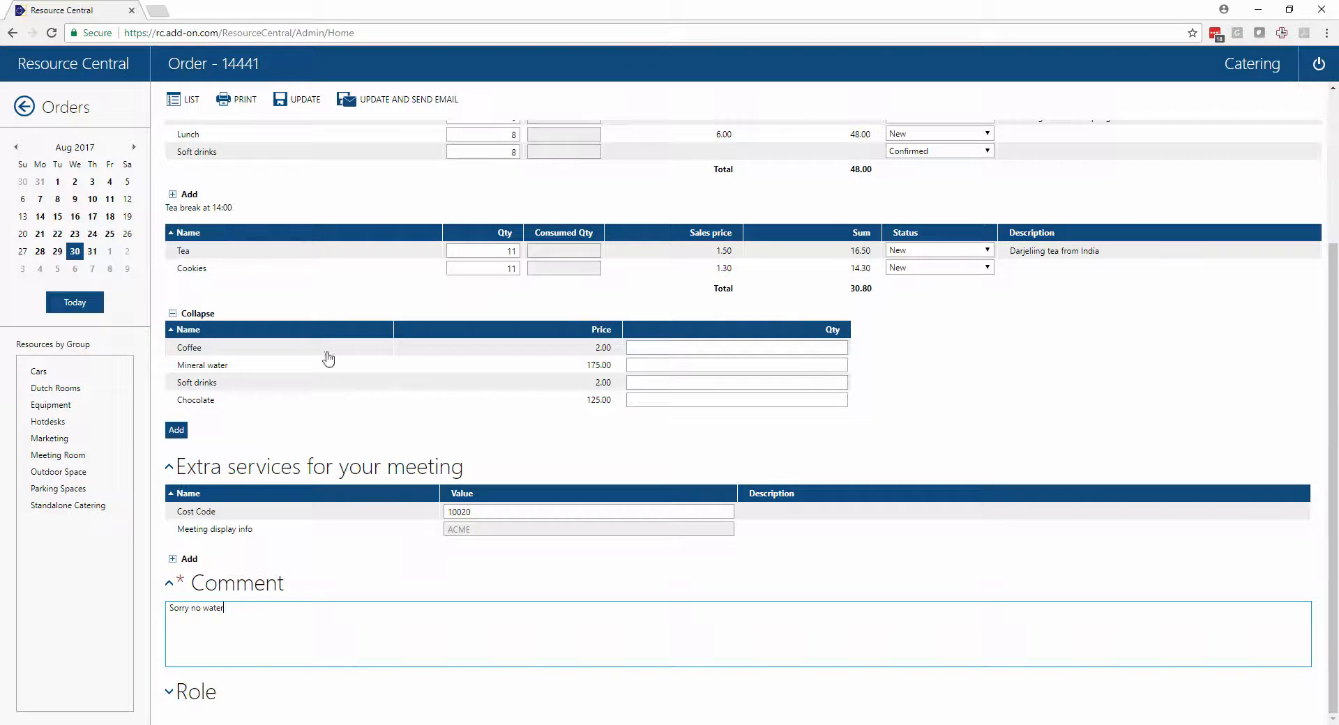